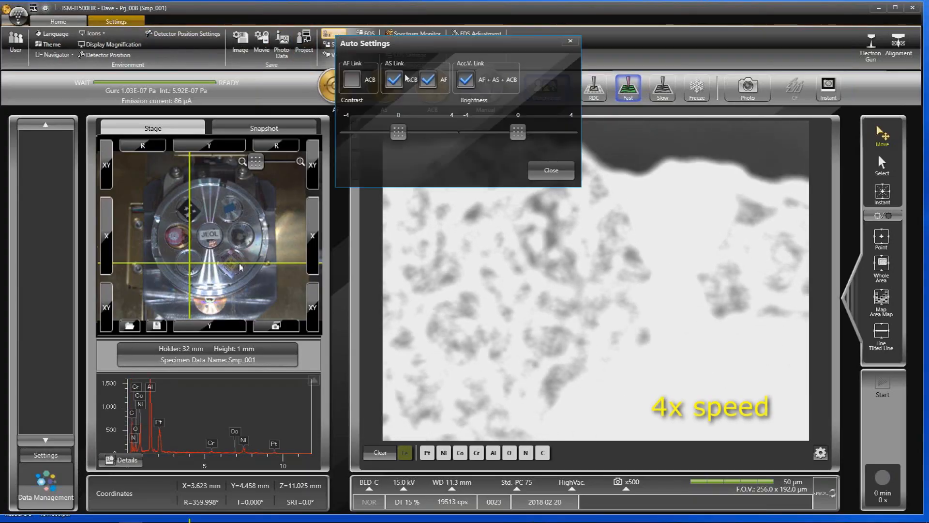
# Run combined autofocus, auto stigmation and auto contrast/brightness (AF + AS + ACB) on the live image
pyautogui.click(551, 170)
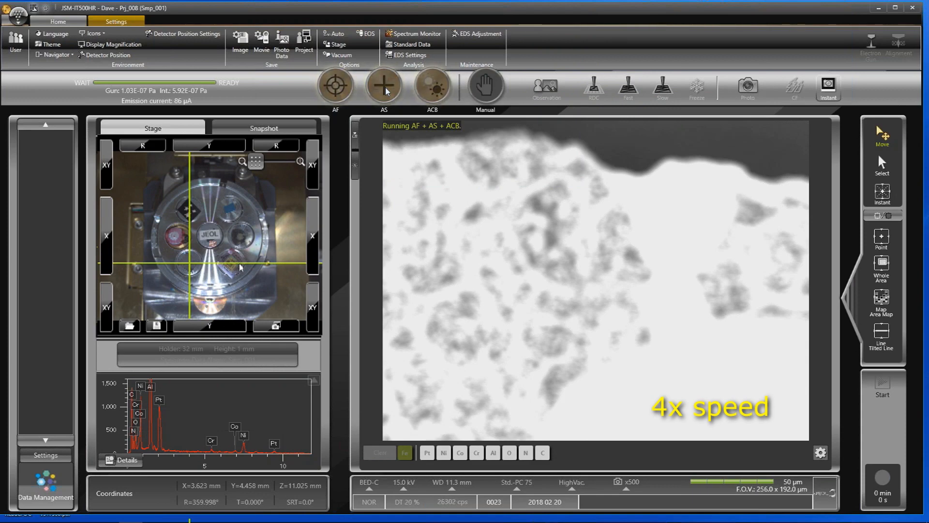
# Select the SED secondary electron detector as the live image signal
pyautogui.click(383, 85)
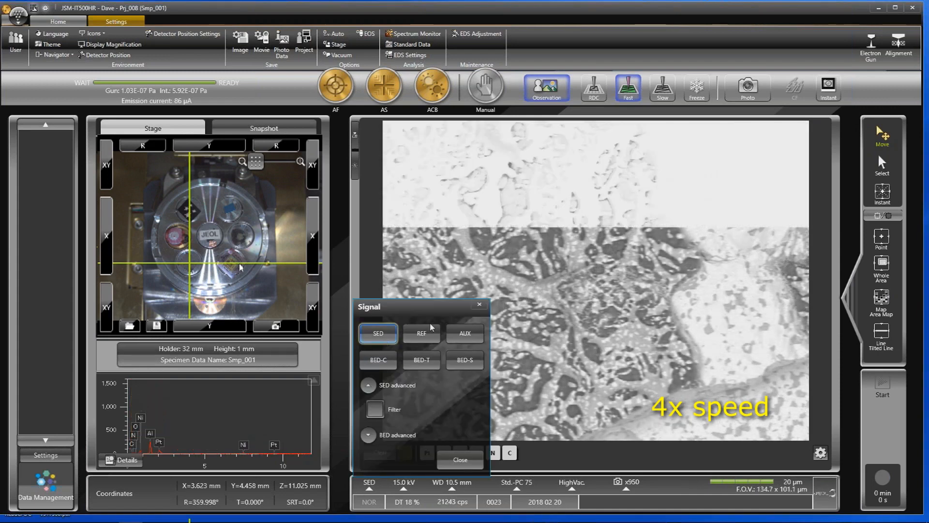
pyautogui.click(55, 22)
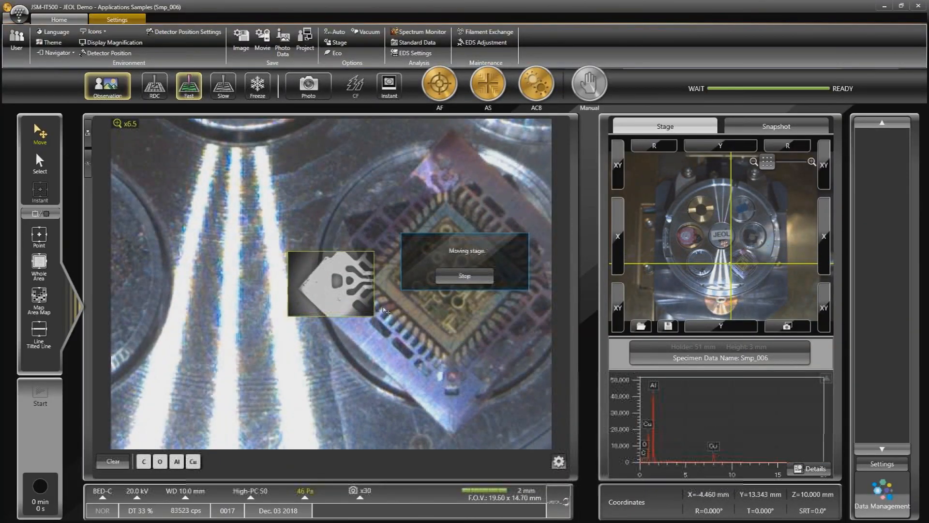
# Drive the stage to a chosen spot on the chip via the ZeroMag optical overview
pyautogui.click(222, 87)
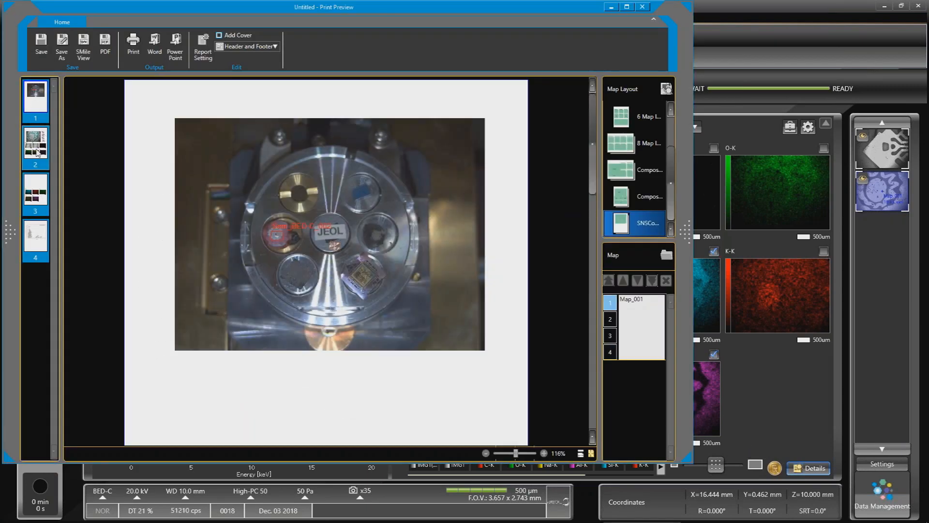
# Export the EDS map report with the whole-spectrum page to PowerPoint from Print Preview
pyautogui.click(175, 43)
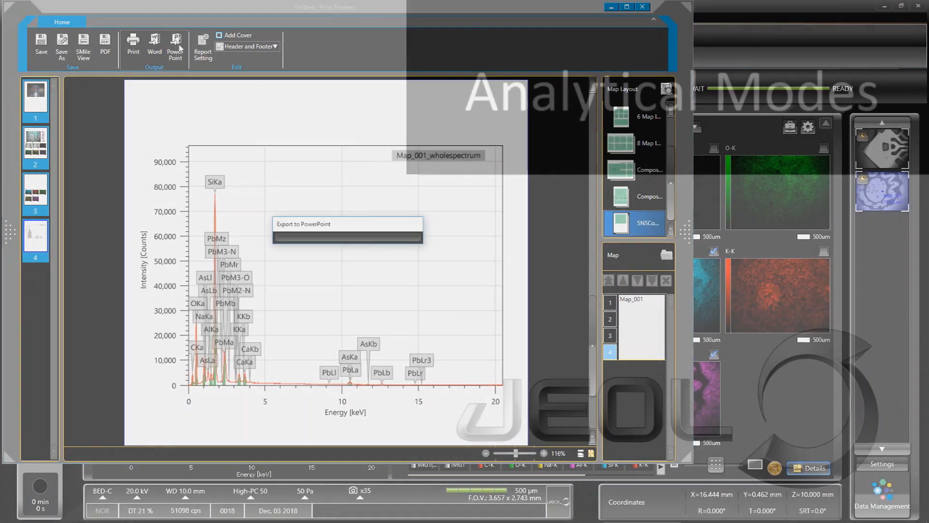